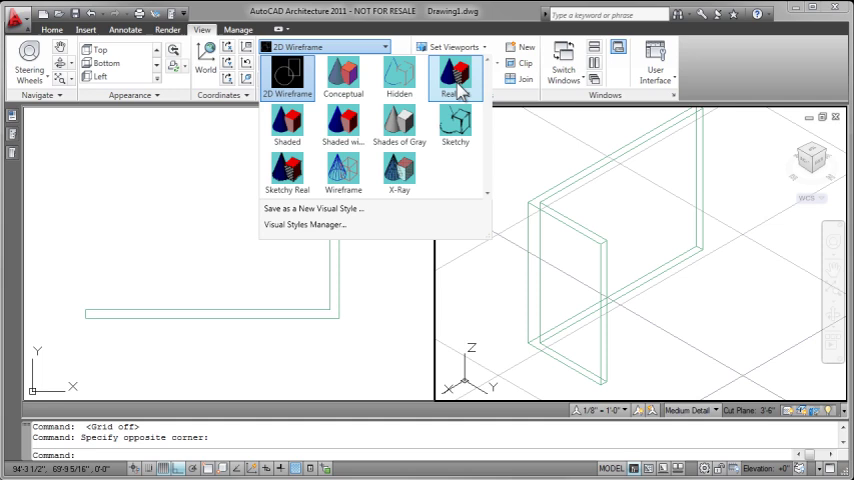
# Step: Switch the 3D viewport from wireframe to Realistic, then Shaded, so the wall appears solid
pyautogui.click(454, 78)
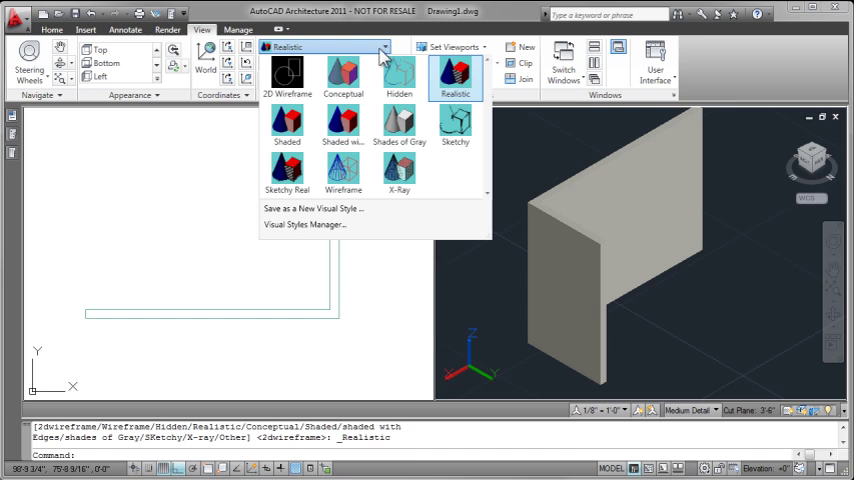
pyautogui.click(456, 76)
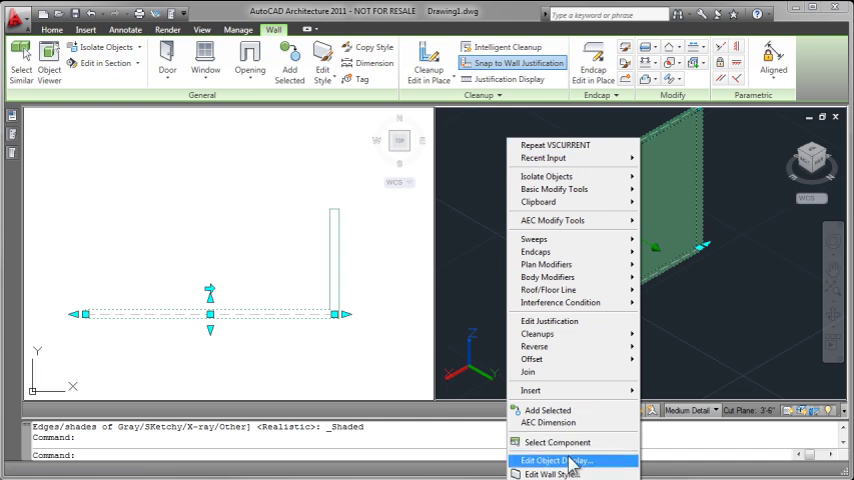
pyautogui.click(550, 474)
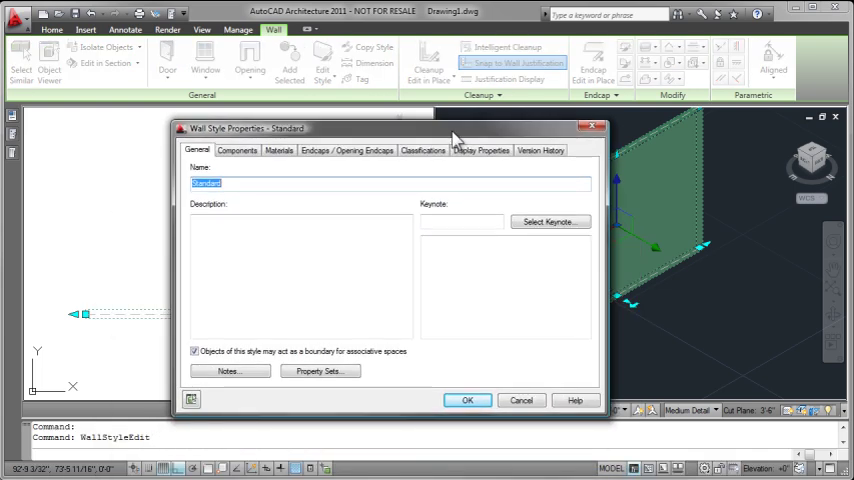
pyautogui.click(278, 150)
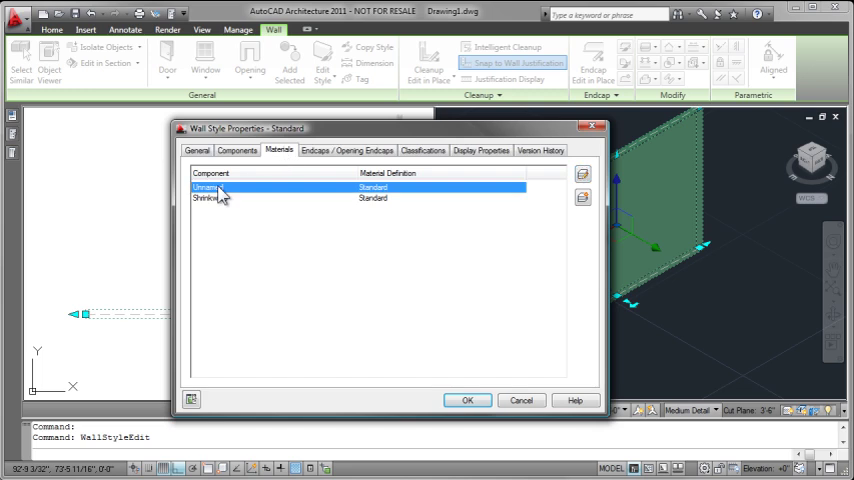
pyautogui.click(520, 188)
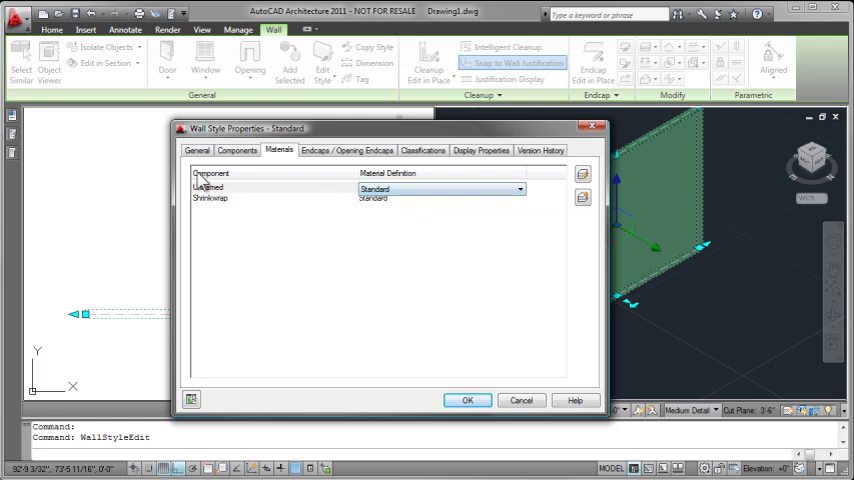
pyautogui.click(236, 150)
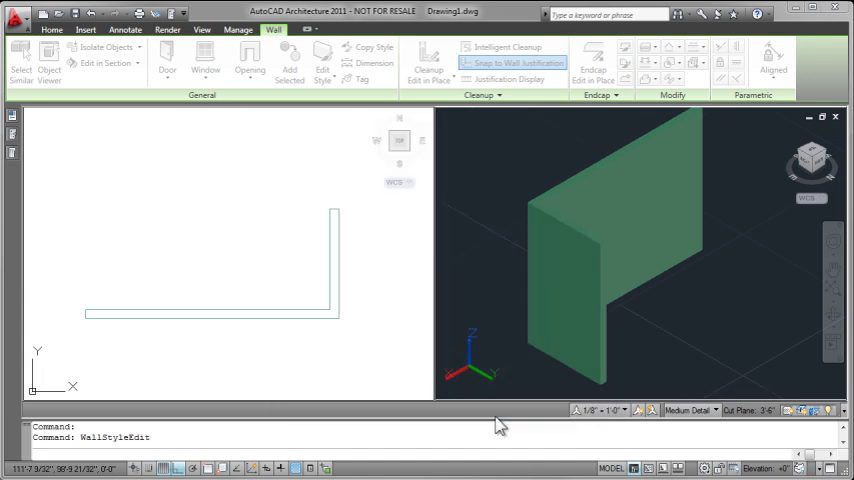
# Step: Copy and assign the wall's style, renaming the copy '2 comp wall'
pyautogui.click(202, 28)
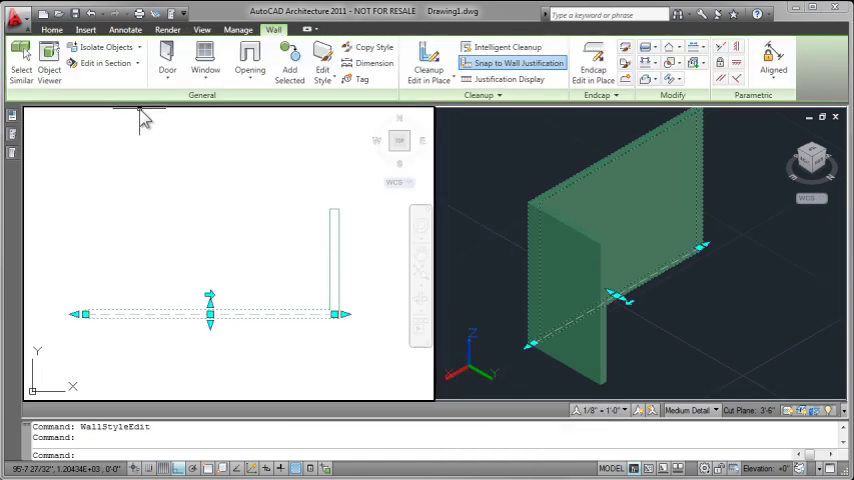
pyautogui.rightClick(140, 116)
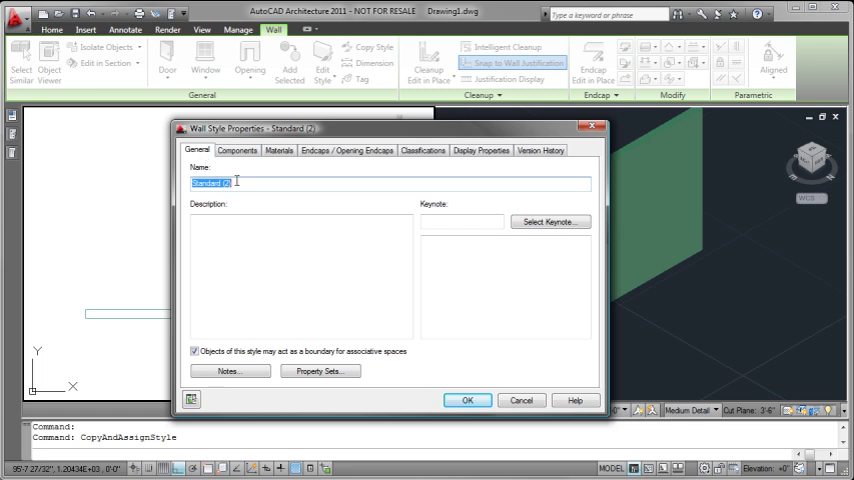
pyautogui.write('2 comp wall')
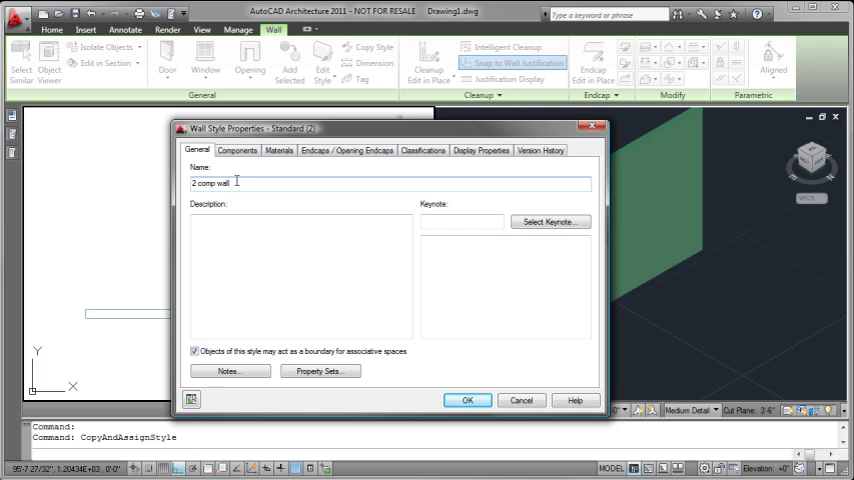
# Step: Add a second 2" component to the style and rename the first component 'outside'
pyautogui.click(236, 150)
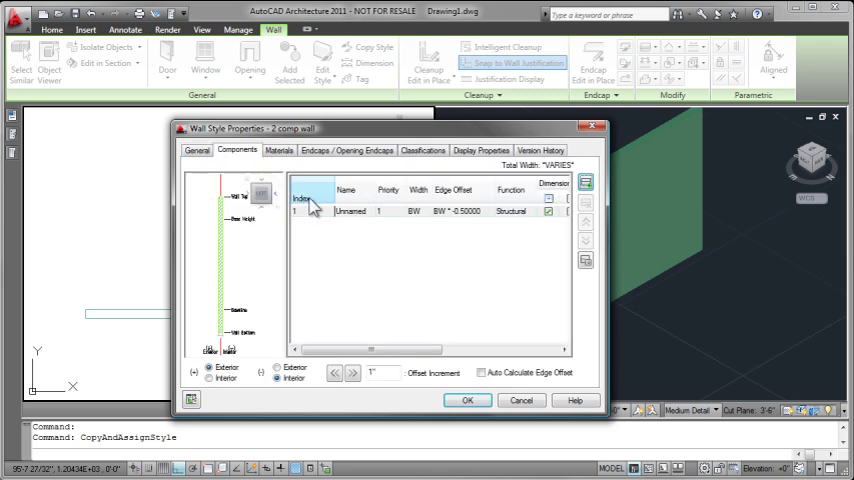
pyautogui.click(584, 180)
pyautogui.write('2')
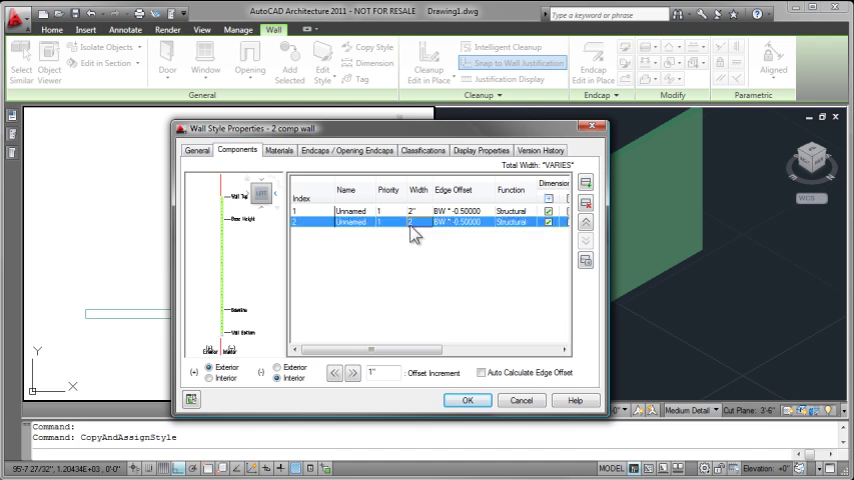
pyautogui.click(458, 212)
pyautogui.write('2')
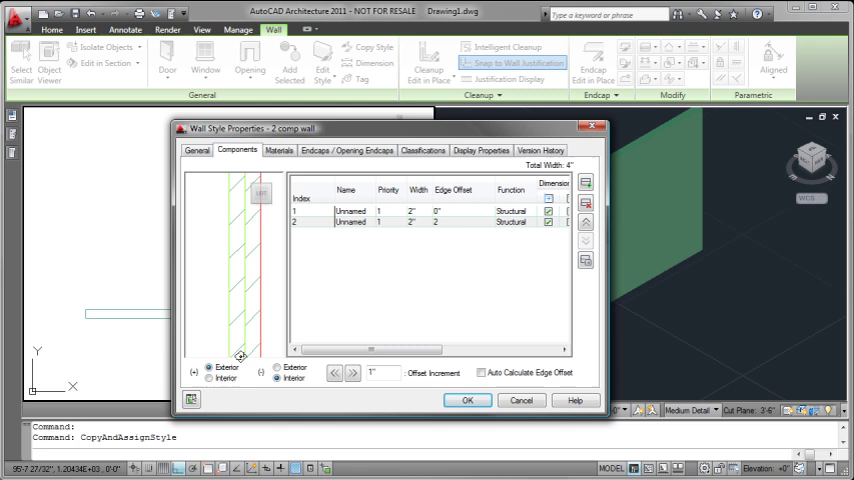
pyautogui.click(350, 222)
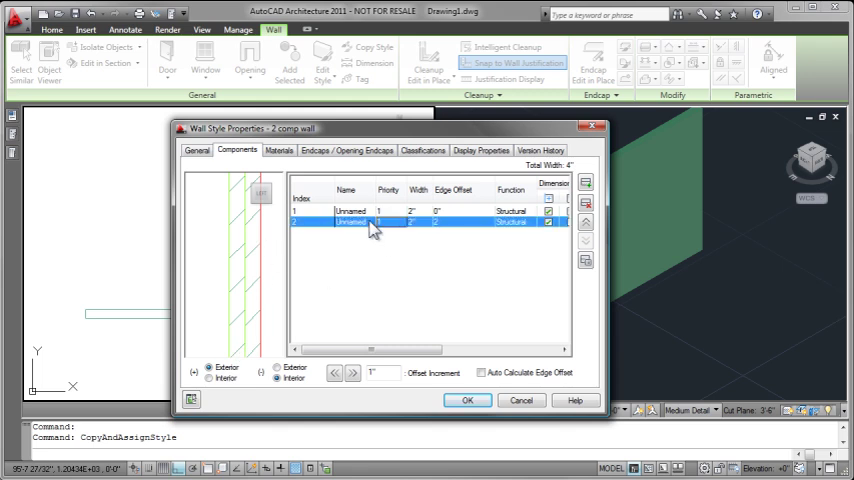
pyautogui.click(350, 212)
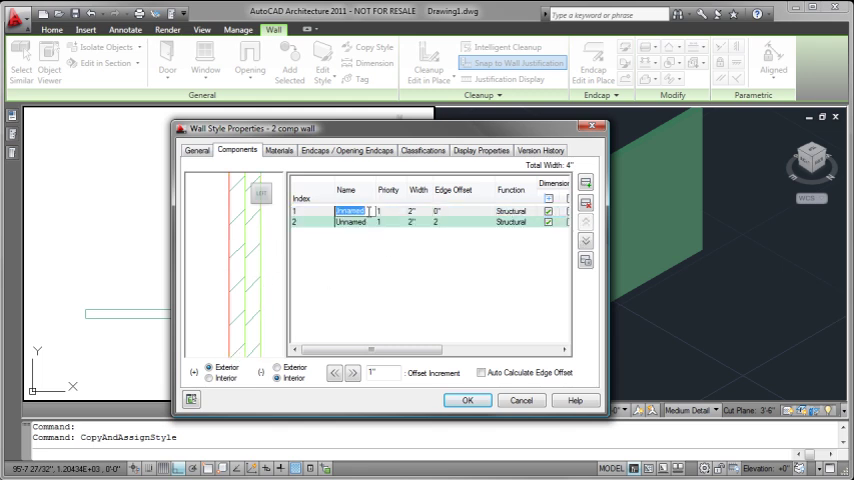
pyautogui.write('outside')
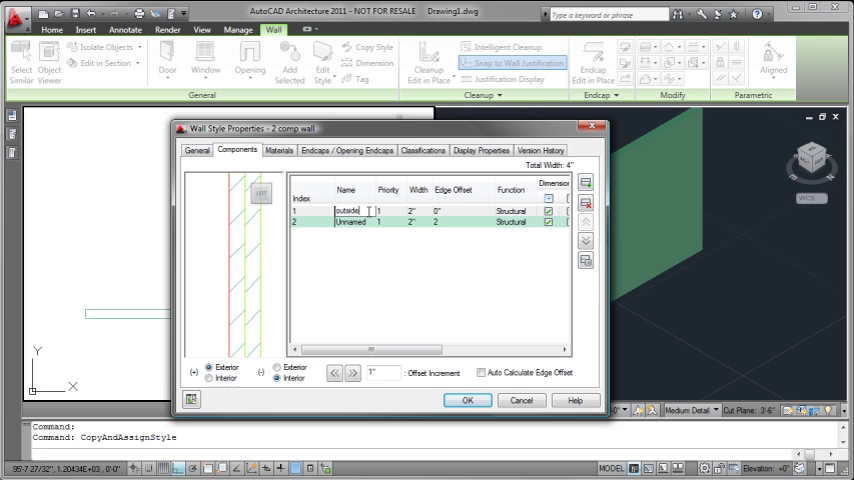
# Step: Rename the second component 'inside' and set both components to Non-Structural
pyautogui.doubleClick(350, 220)
pyautogui.write('inside')
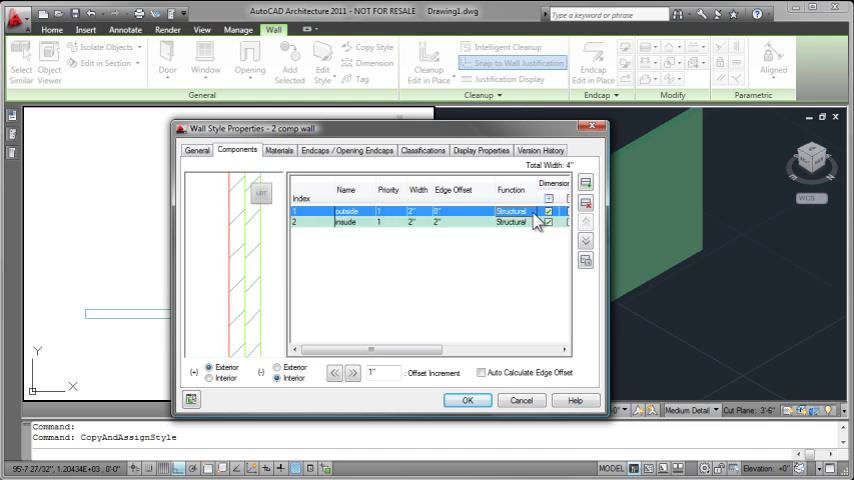
pyautogui.click(510, 212)
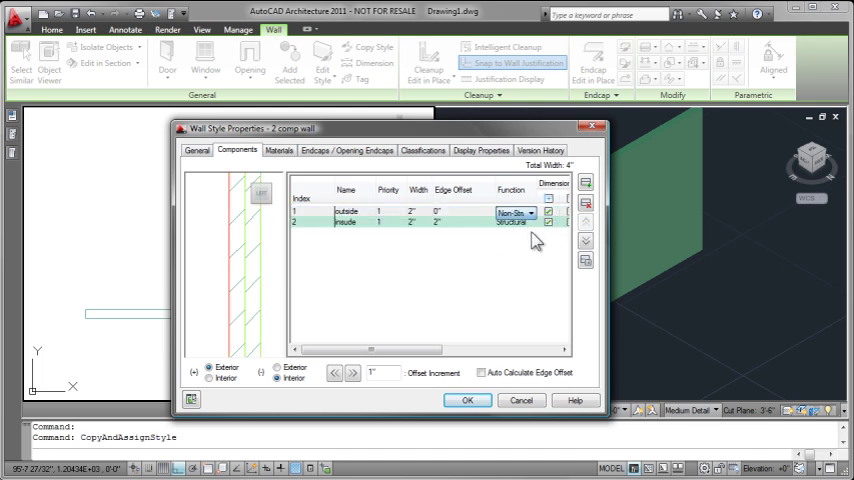
pyautogui.click(532, 222)
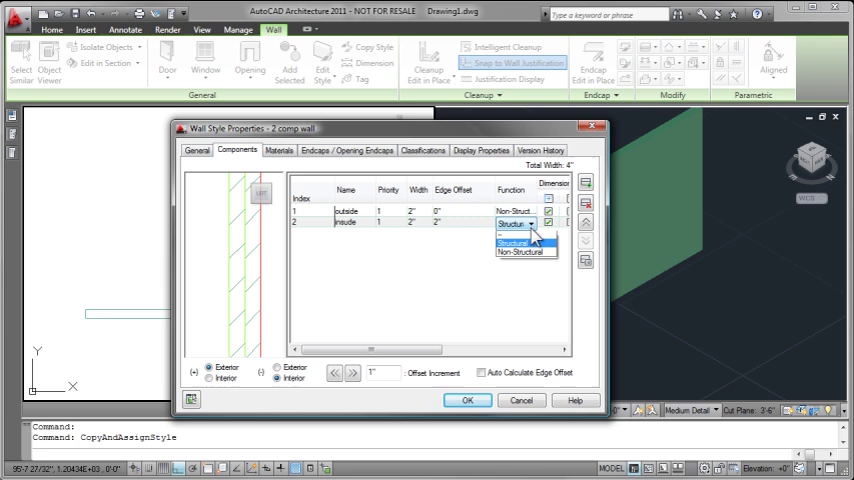
pyautogui.click(526, 252)
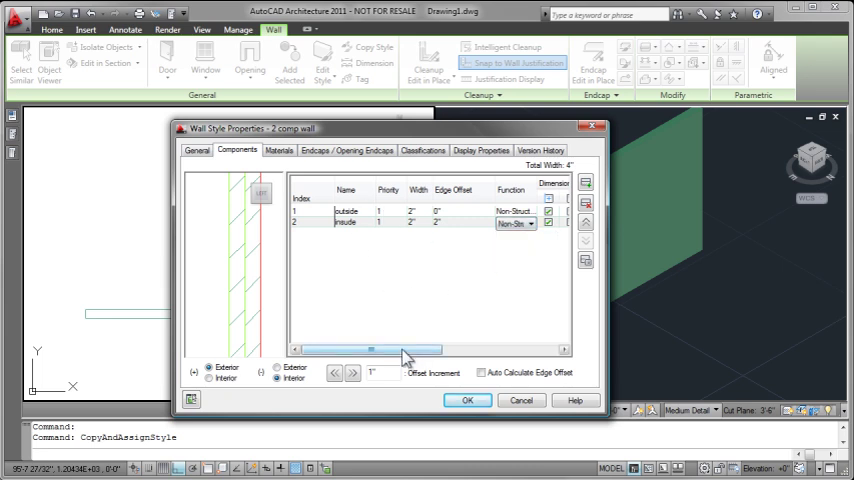
# Step: Set the components' priority to 500 and move on to their materials
pyautogui.click(344, 222)
pyautogui.write('500')
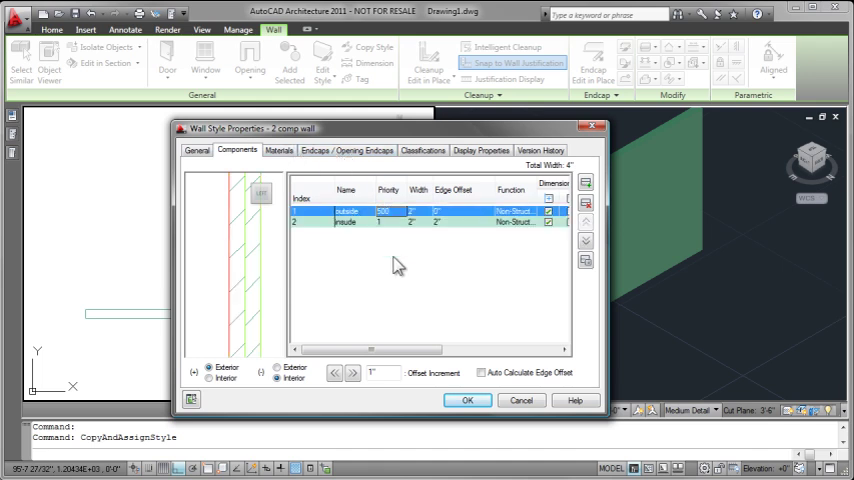
pyautogui.click(382, 222)
pyautogui.write('200')
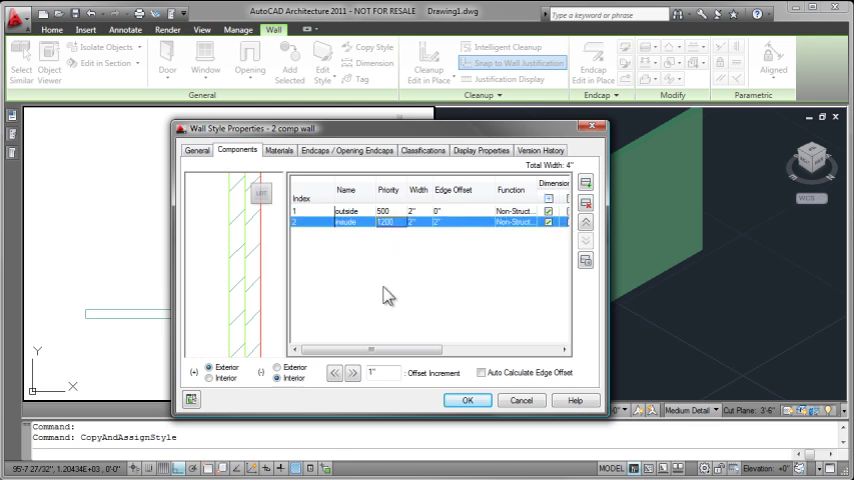
pyautogui.click(280, 150)
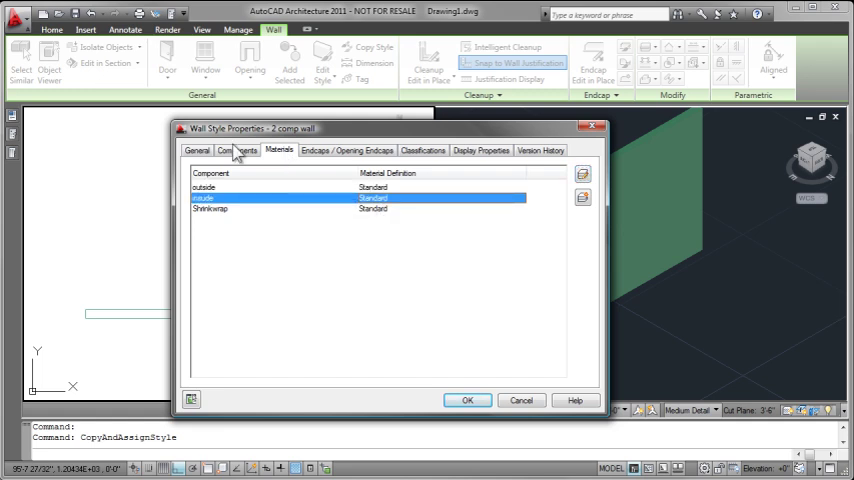
# Step: Create a new material named 'inside - red' for the inside component
pyautogui.click(236, 150)
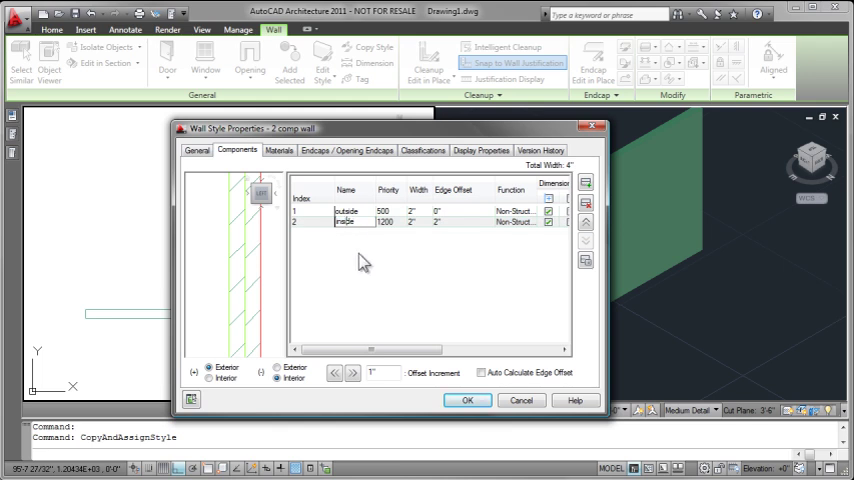
pyautogui.click(280, 150)
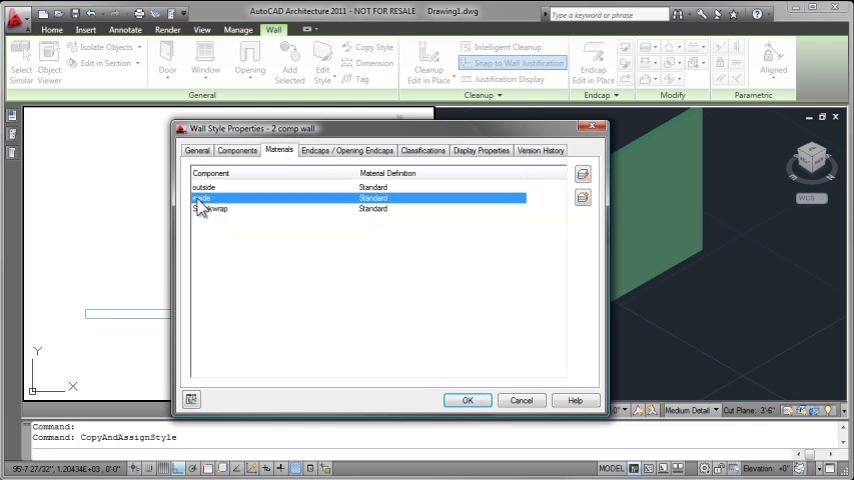
pyautogui.click(518, 200)
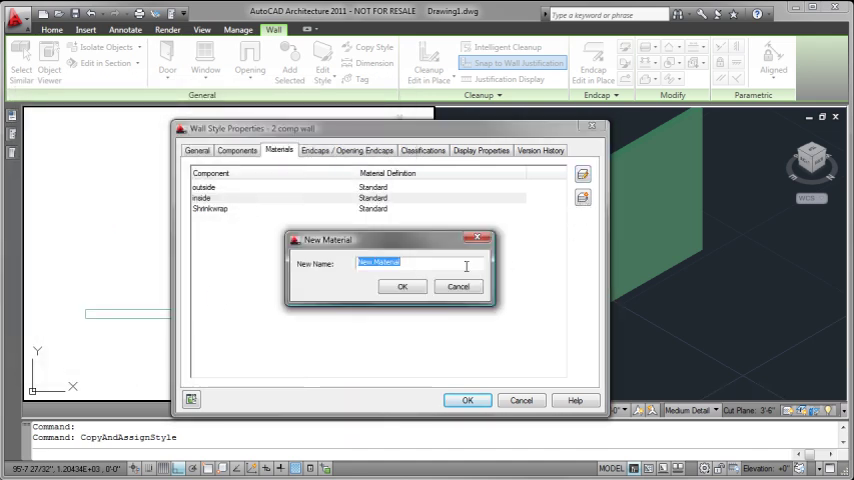
pyautogui.write('inside')
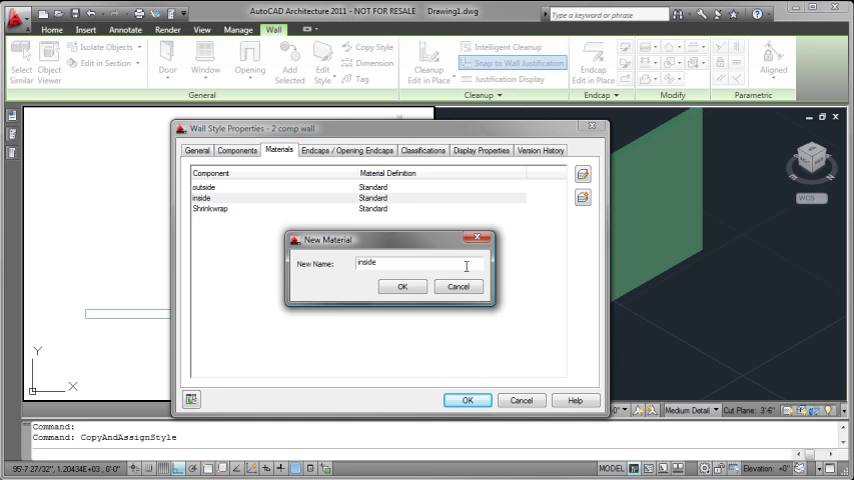
pyautogui.write('- red')
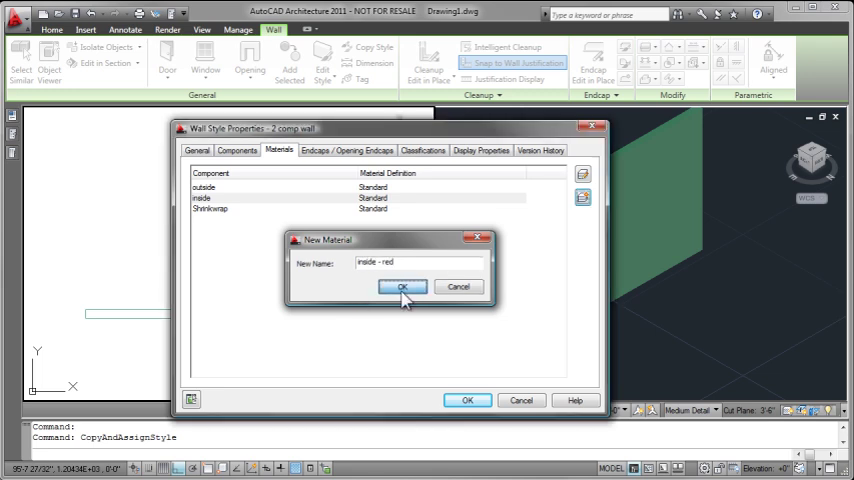
pyautogui.click(400, 288)
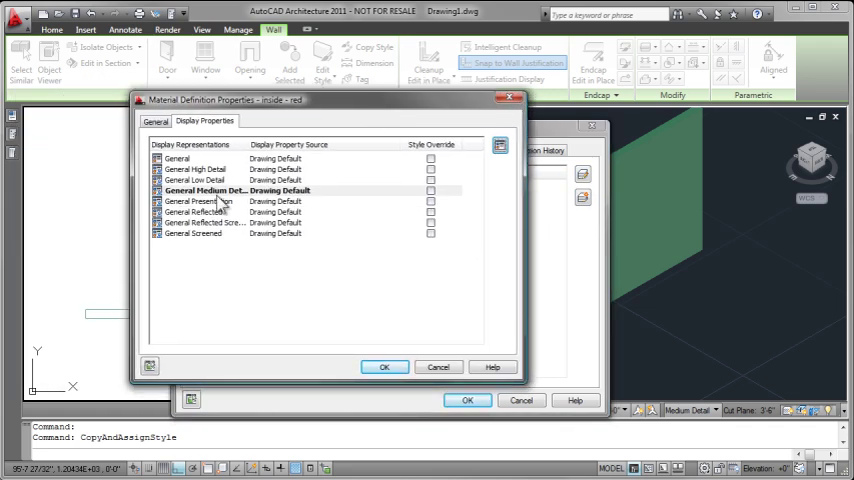
# Step: In General Medium Detail display properties, set the material's 3D Body colour to 10 (red)
pyautogui.click(500, 144)
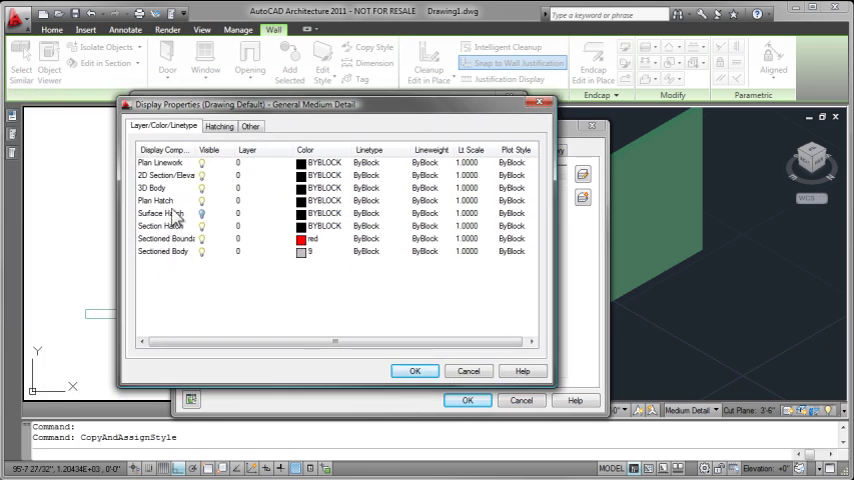
pyautogui.click(160, 200)
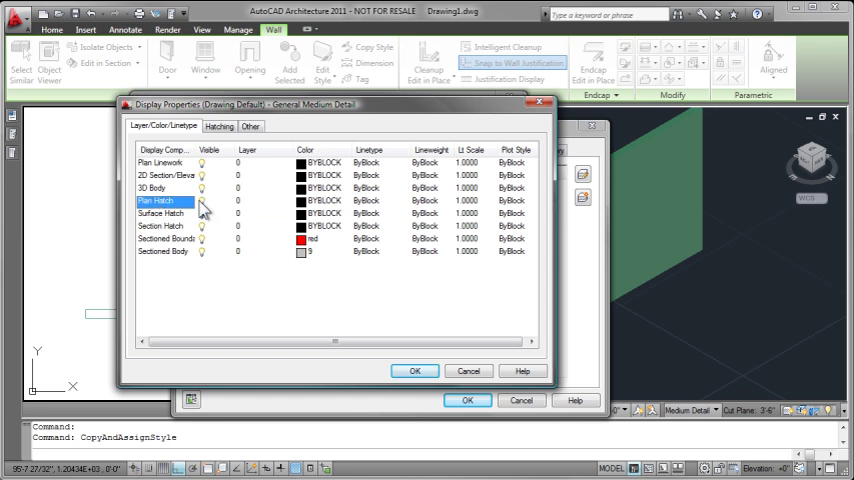
pyautogui.click(152, 188)
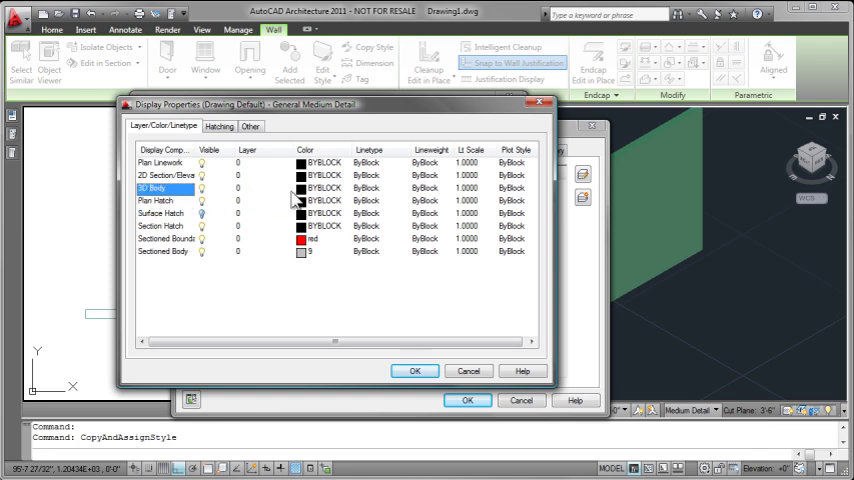
pyautogui.click(300, 188)
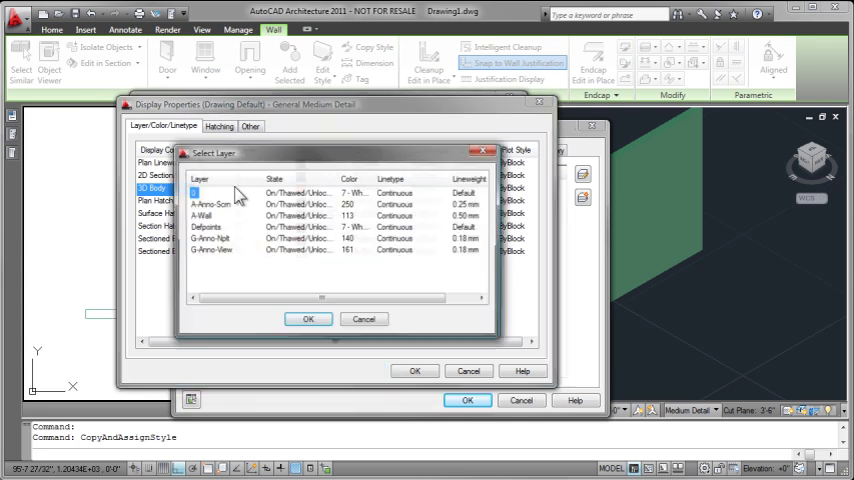
pyautogui.click(308, 318)
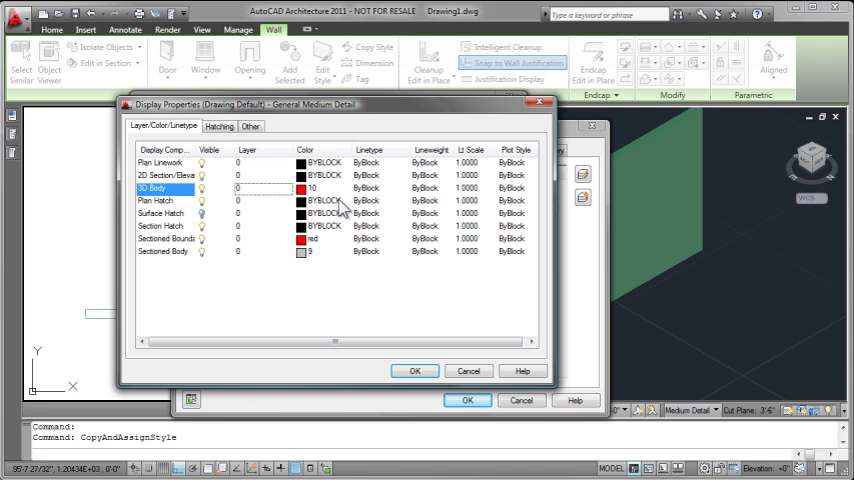
pyautogui.click(250, 126)
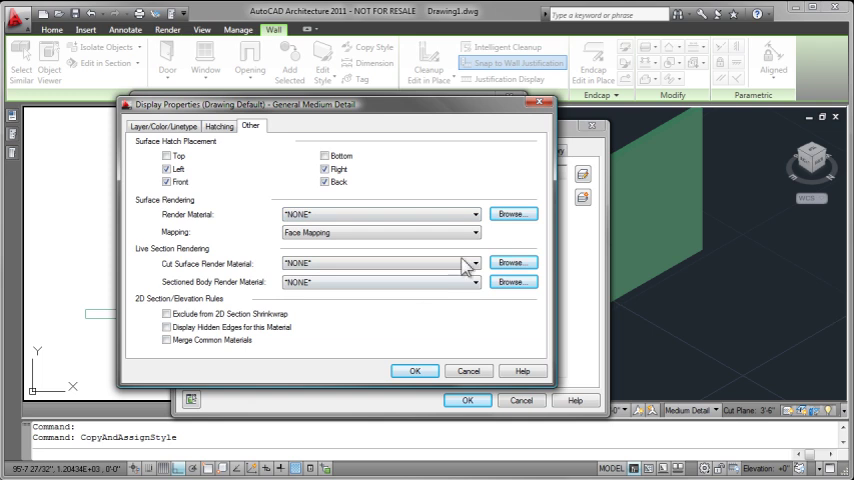
pyautogui.click(474, 214)
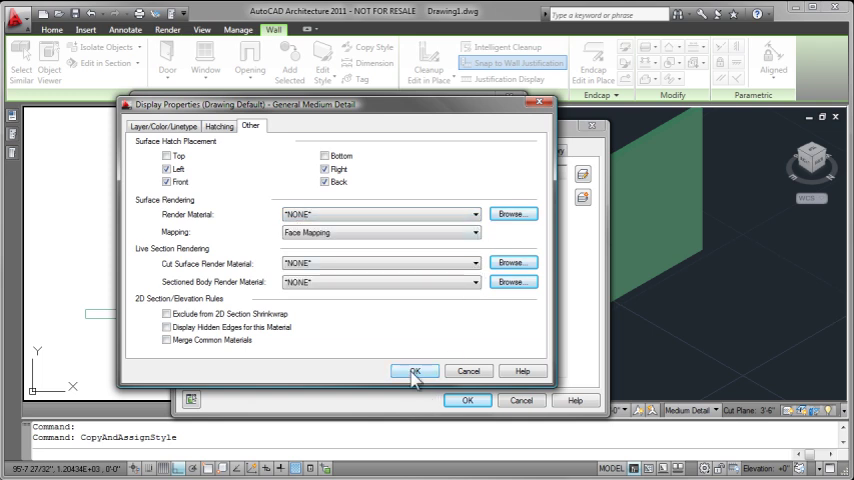
pyautogui.click(416, 372)
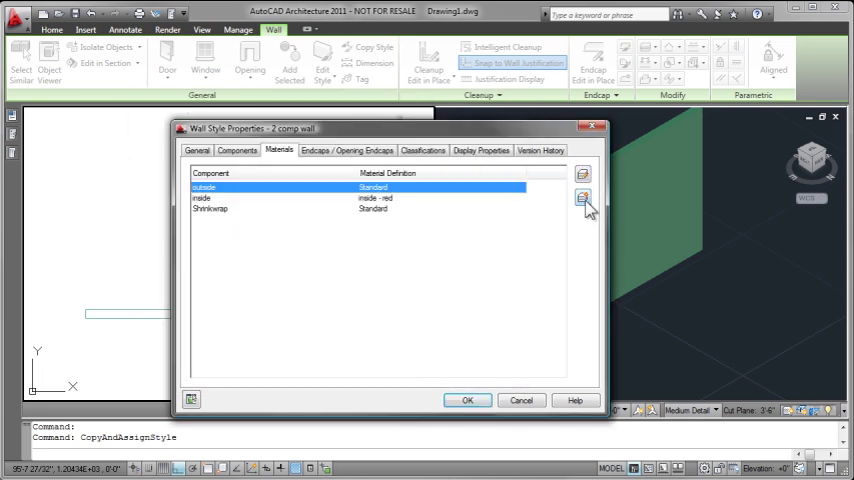
# Step: Create a new material named 'outside - blue' for the outside component
pyautogui.click(584, 196)
pyautogui.write('outside - b')
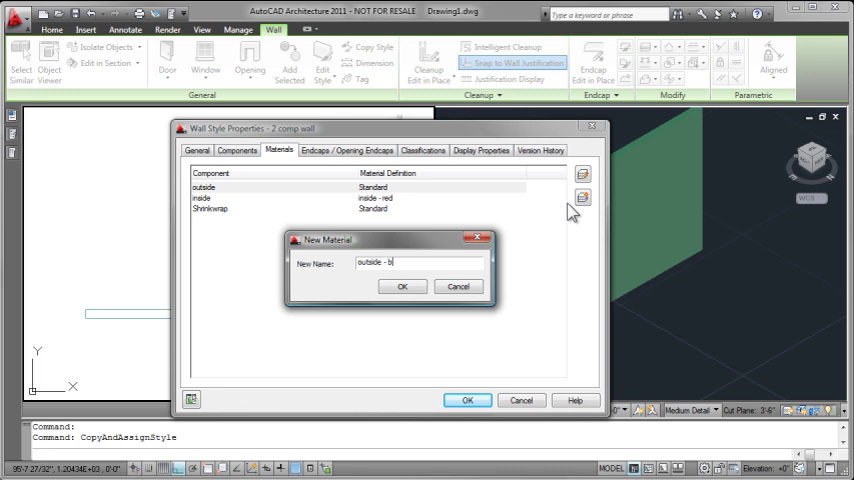
pyautogui.write('lu')
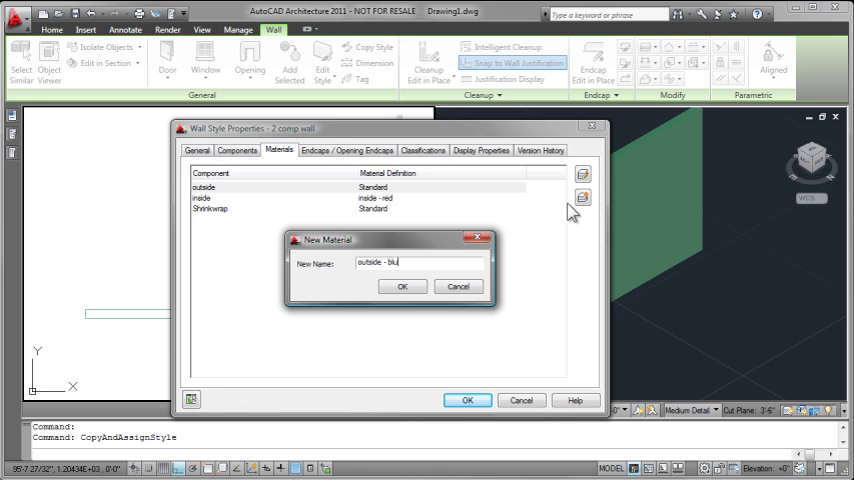
pyautogui.click(402, 288)
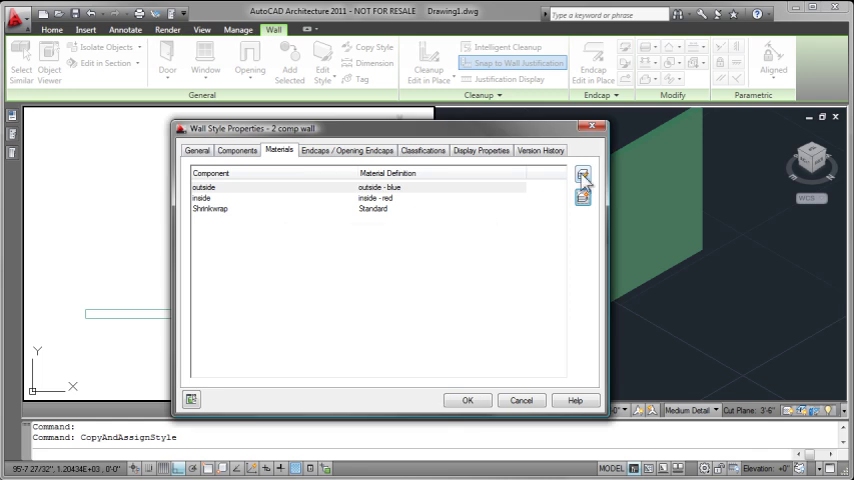
pyautogui.click(584, 188)
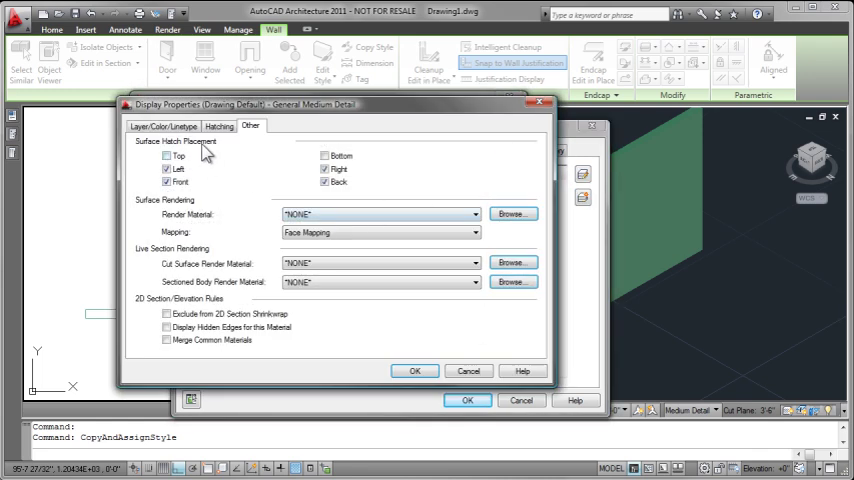
# Step: Set the outside - blue material's 3D Body colour to 150 (blue) and confirm
pyautogui.click(164, 126)
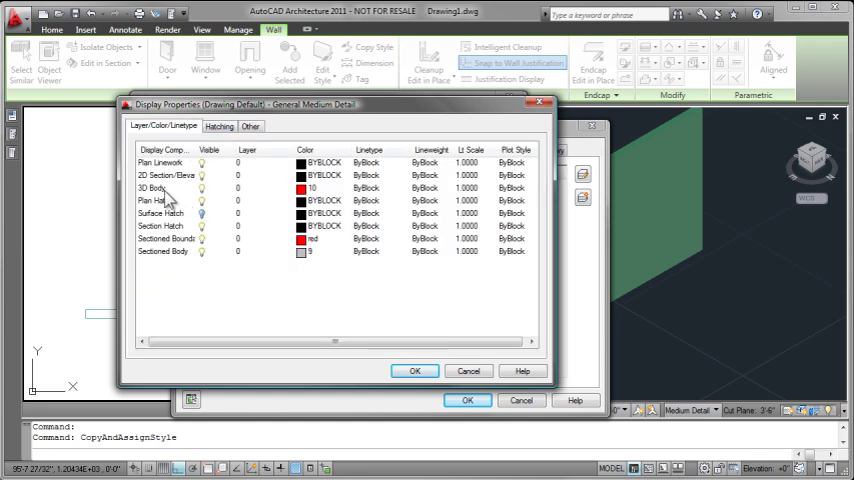
pyautogui.click(300, 188)
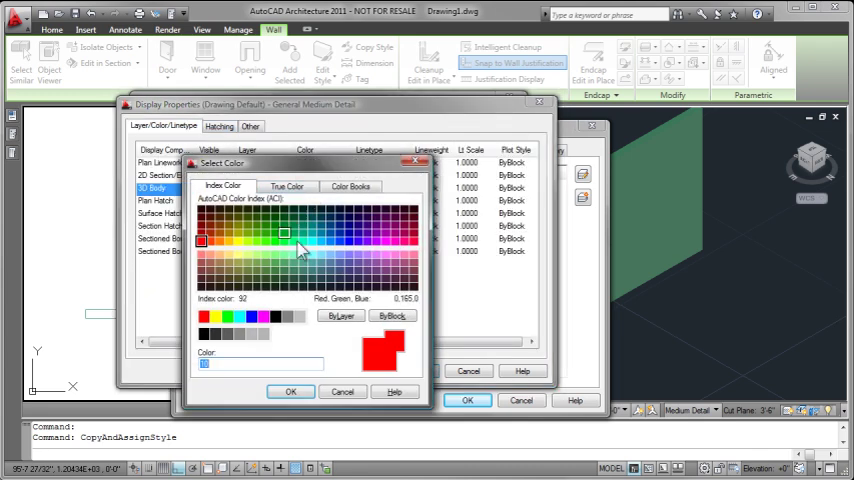
pyautogui.click(290, 392)
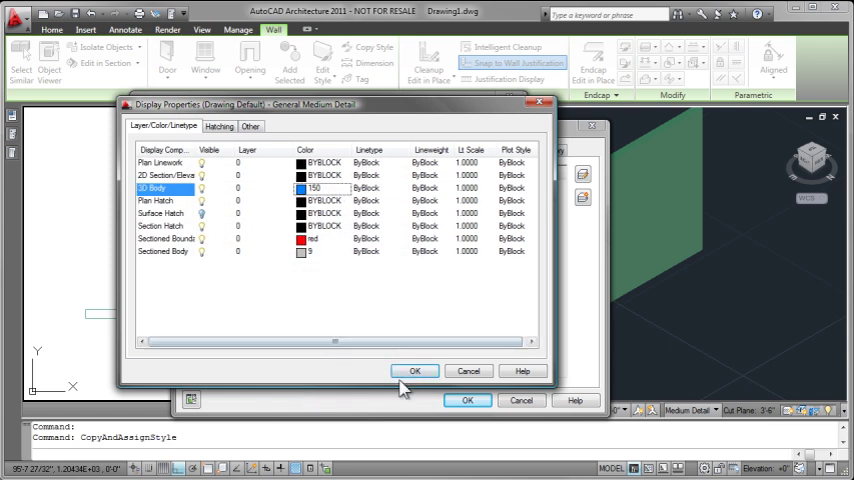
pyautogui.click(414, 372)
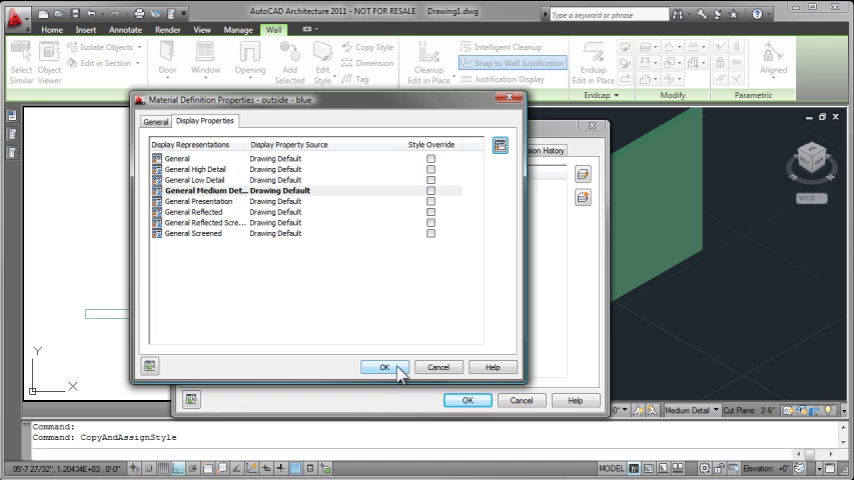
pyautogui.click(384, 368)
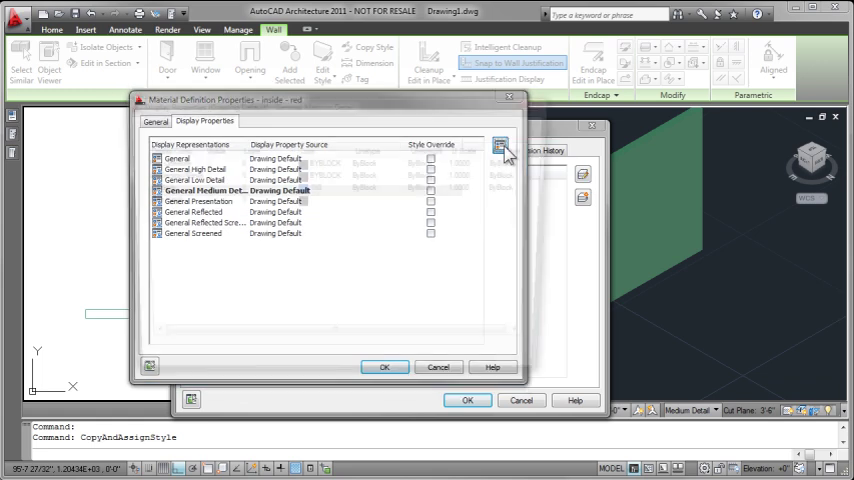
# Step: Add a Medium Detail style override to inside - red with 3D Body colour 10 (red)
pyautogui.click(500, 148)
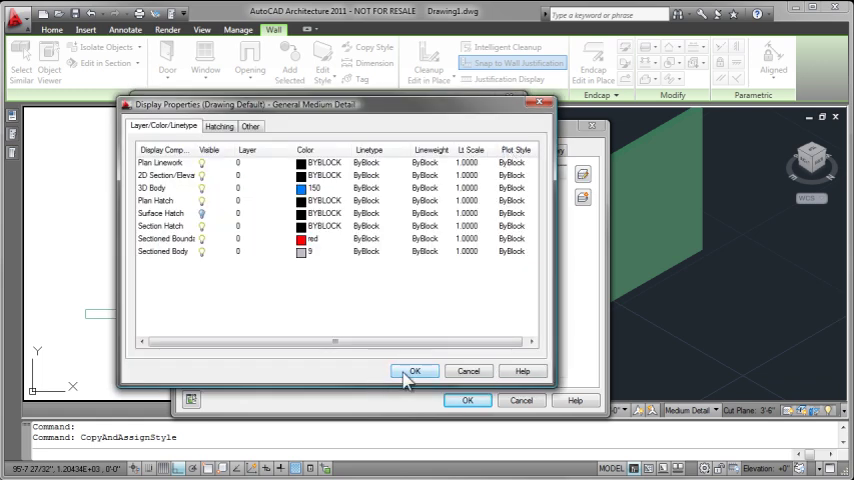
pyautogui.moveTo(428, 364)
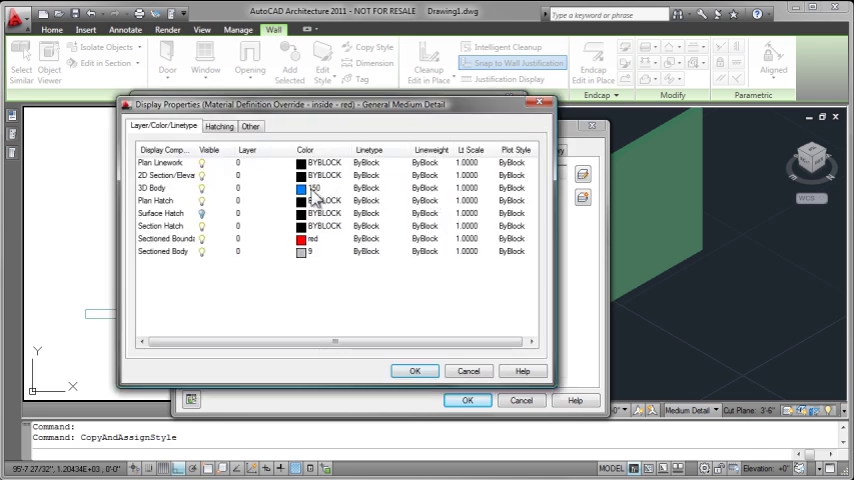
pyautogui.click(300, 188)
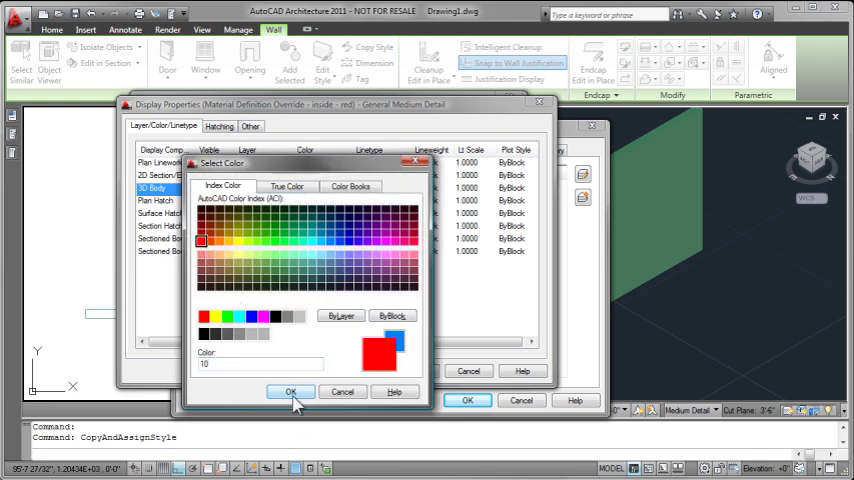
pyautogui.click(292, 392)
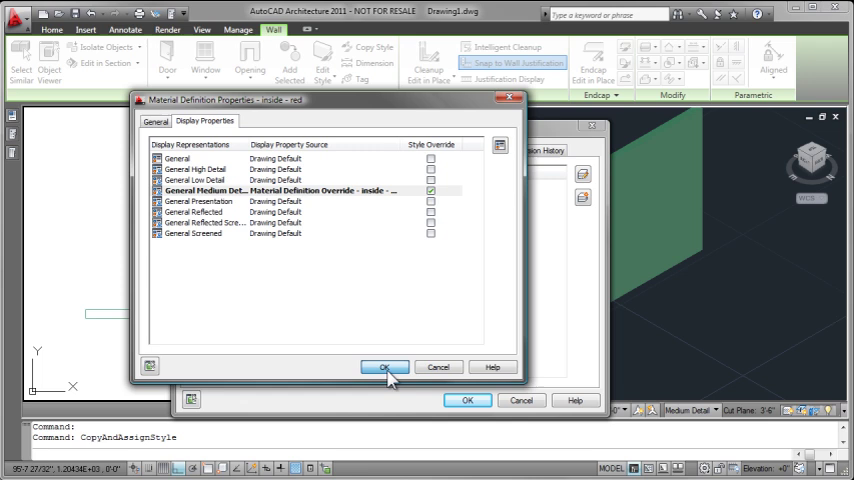
pyautogui.click(384, 368)
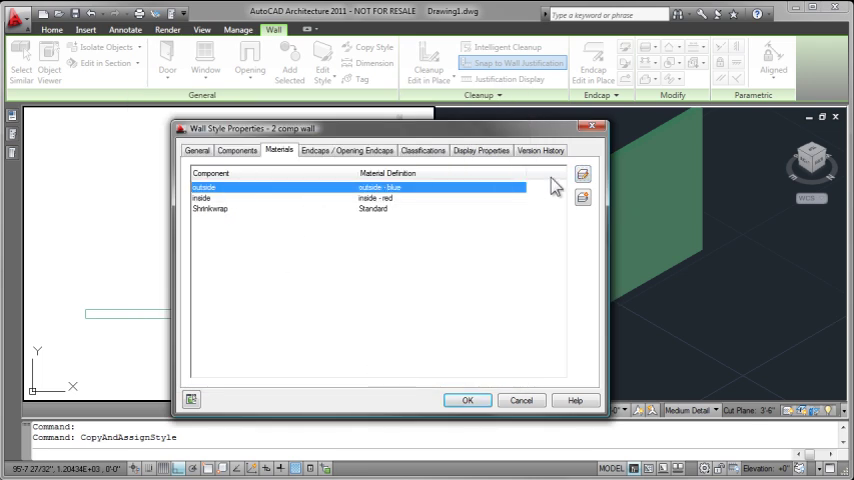
# Step: Add a blue (150) 3D Body override to outside - blue and apply the wall style to the view
pyautogui.click(582, 172)
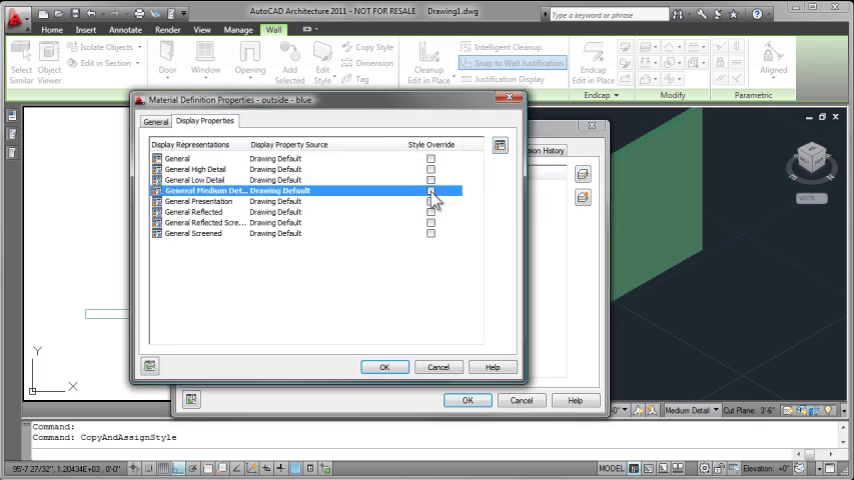
pyautogui.click(432, 192)
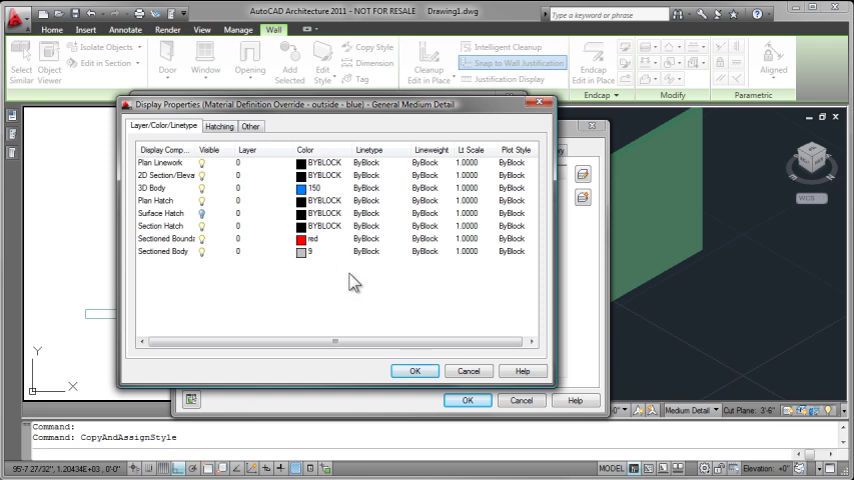
pyautogui.click(416, 372)
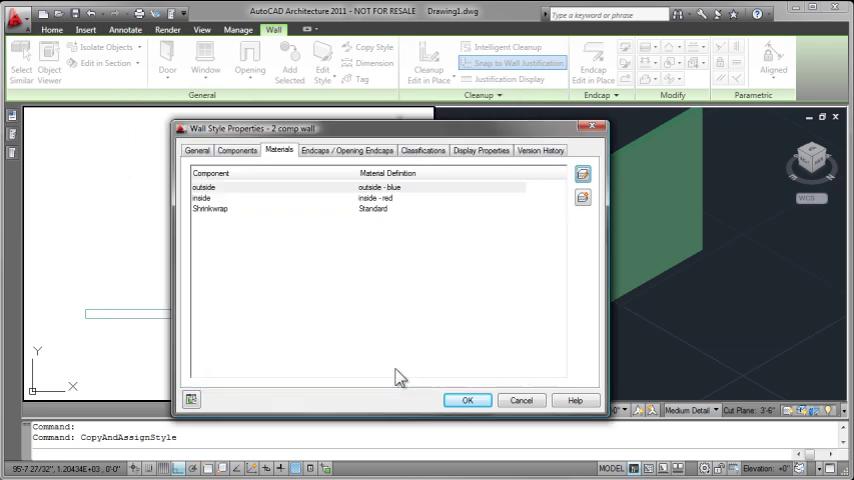
pyautogui.click(468, 400)
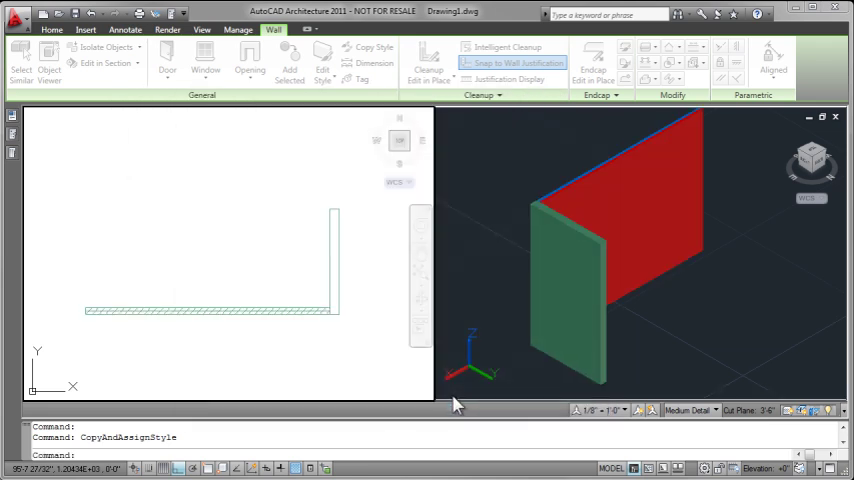
pyautogui.click(202, 28)
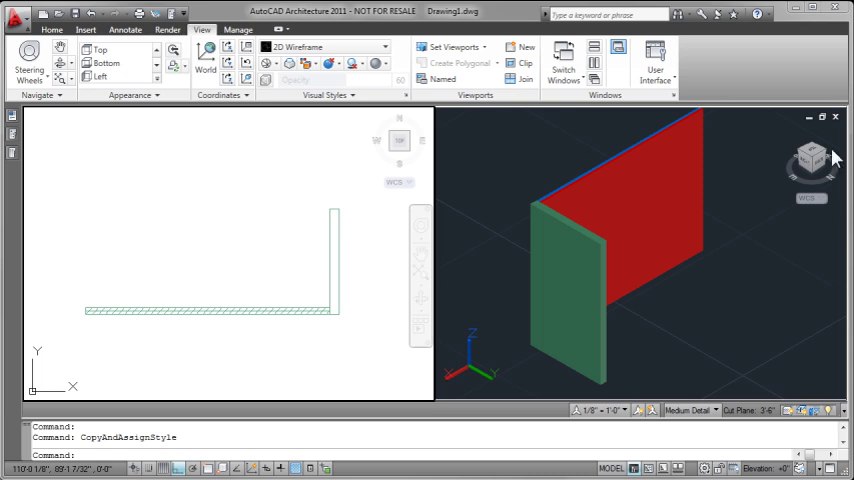